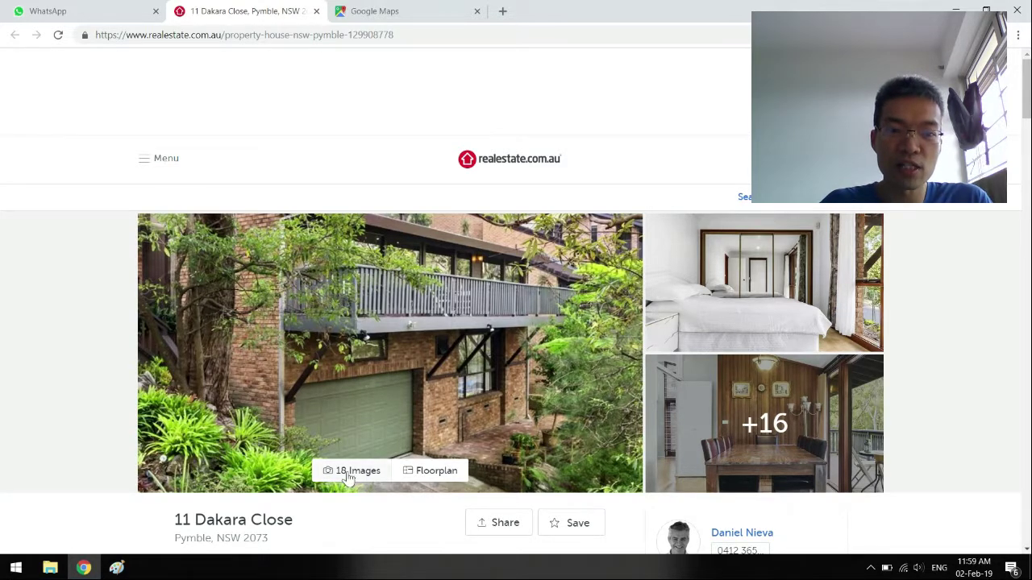
pyautogui.click(358, 471)
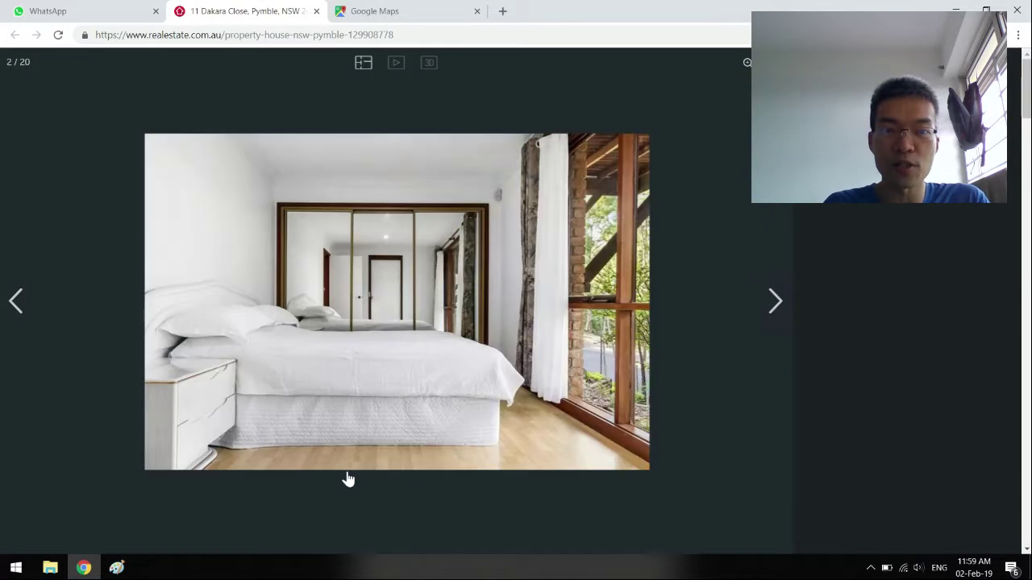
pyautogui.click(774, 300)
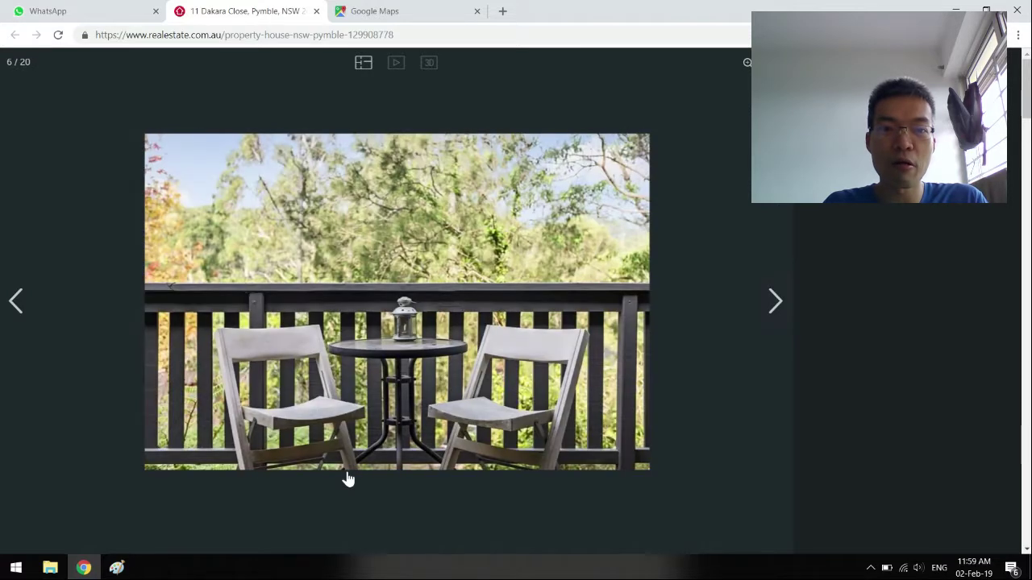
pyautogui.click(16, 301)
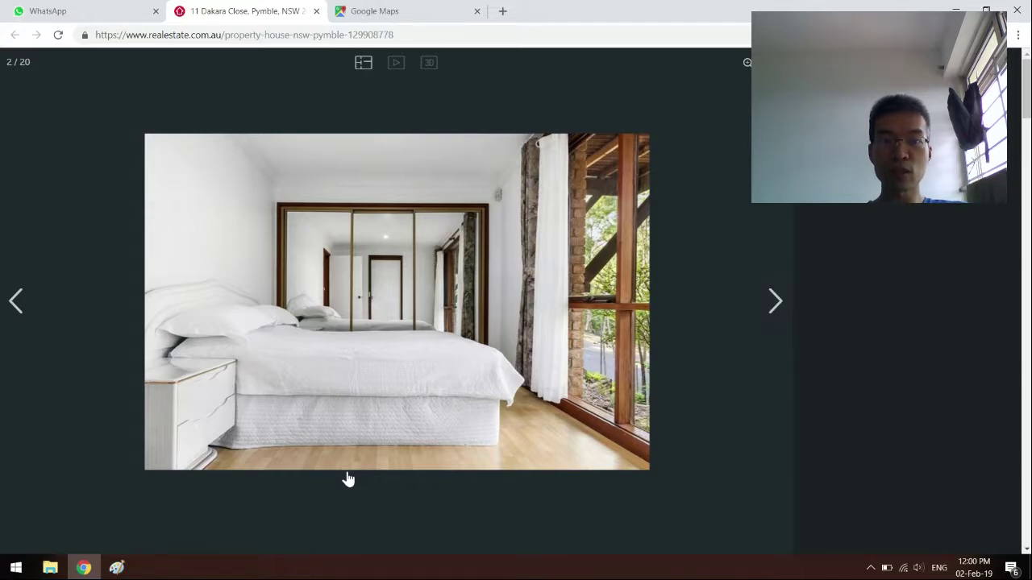
pyautogui.moveTo(439, 274)
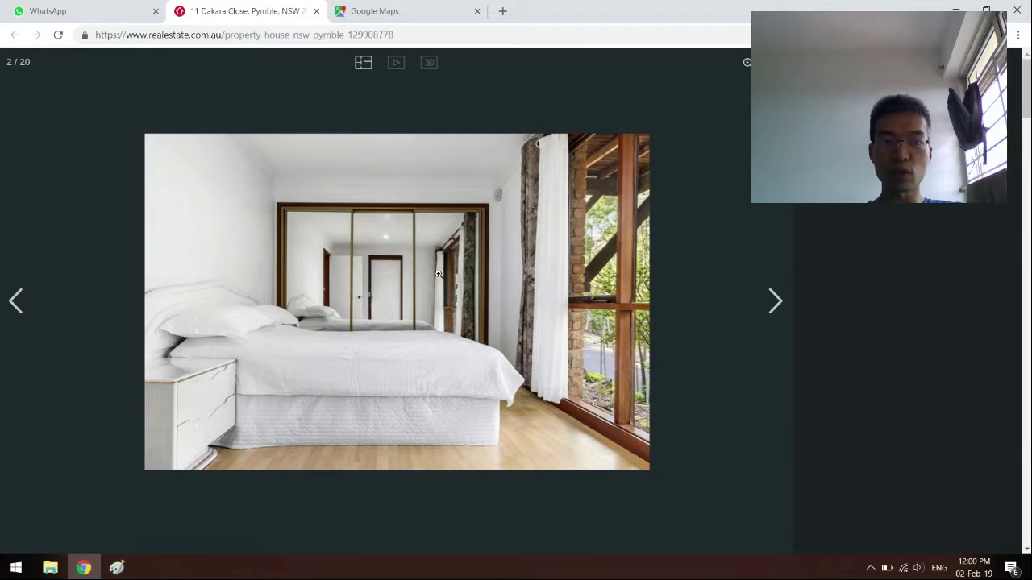
pyautogui.moveTo(389, 276)
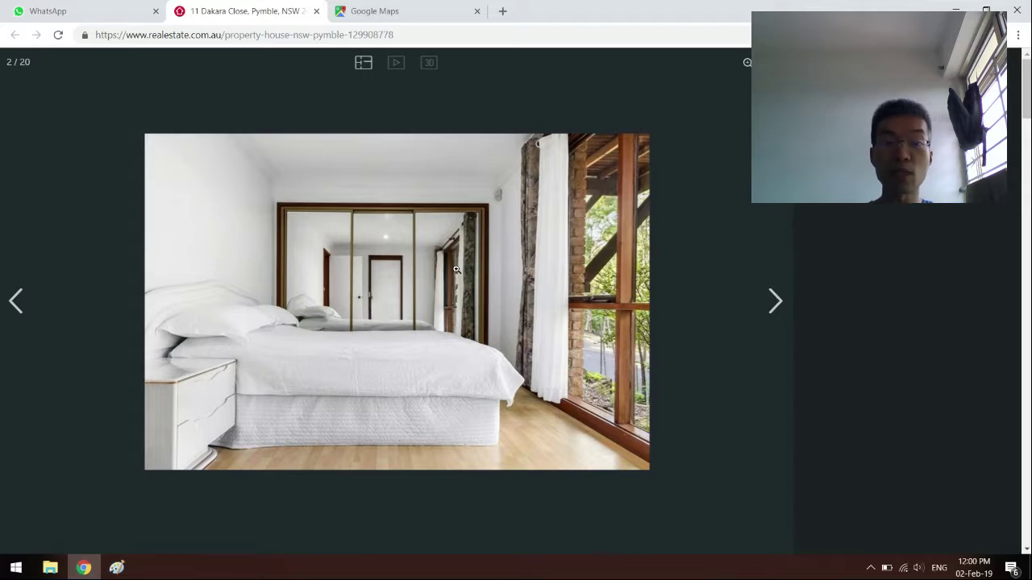
# Step through dining room and living area photos to the kitchen, photo 5/20.
pyautogui.click(774, 301)
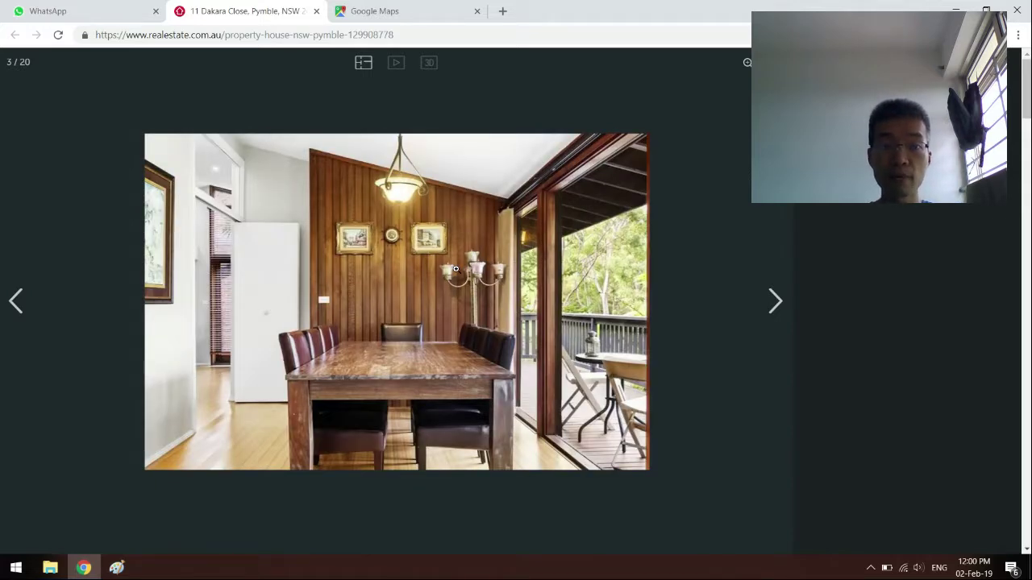
pyautogui.click(774, 301)
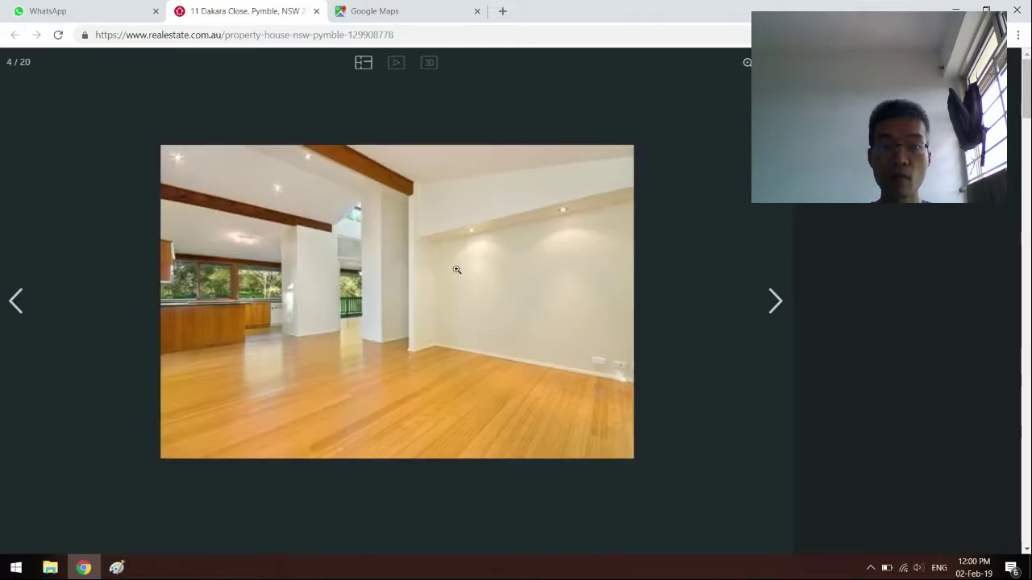
pyautogui.click(16, 301)
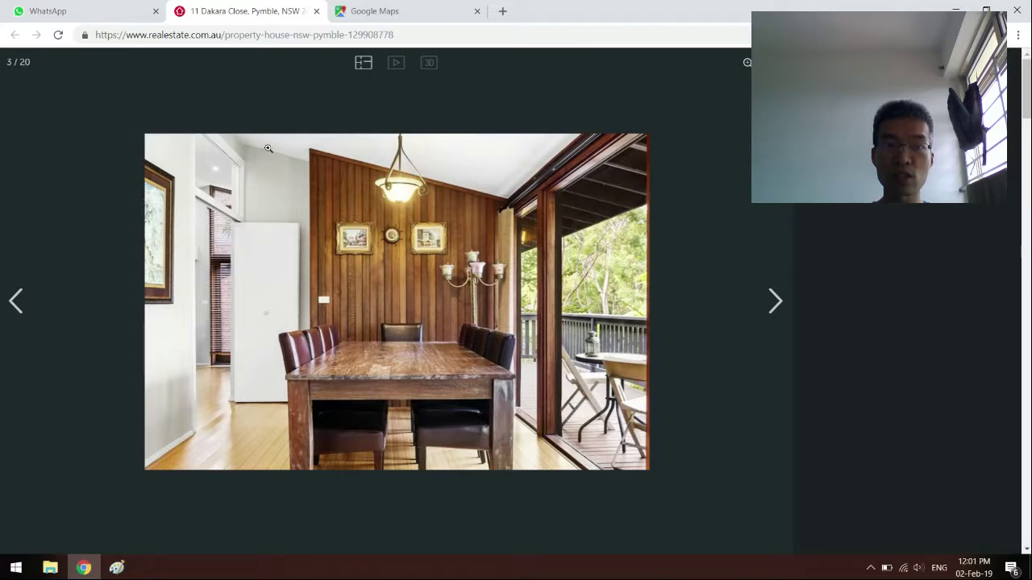
pyautogui.moveTo(446, 175)
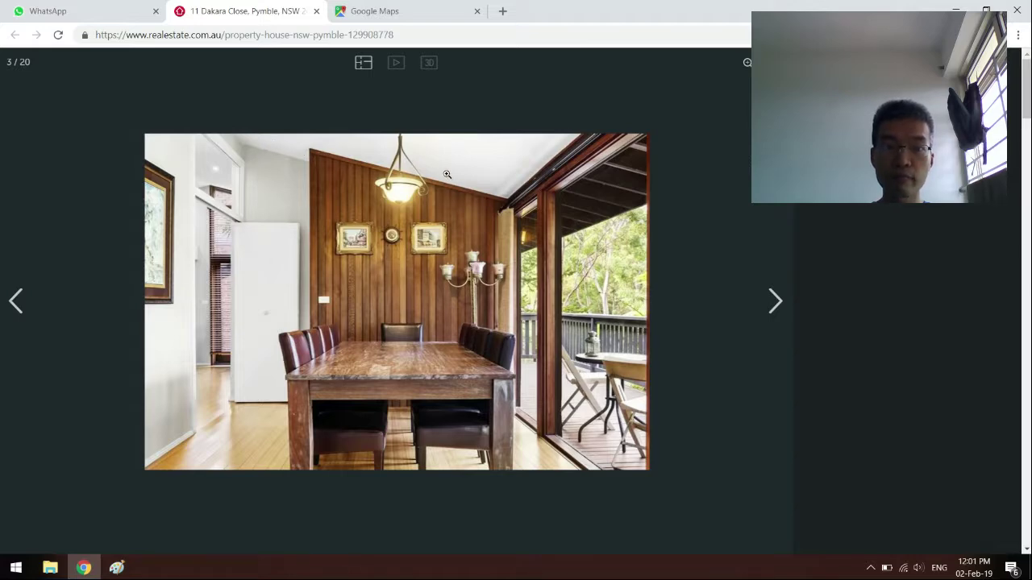
pyautogui.moveTo(503, 221)
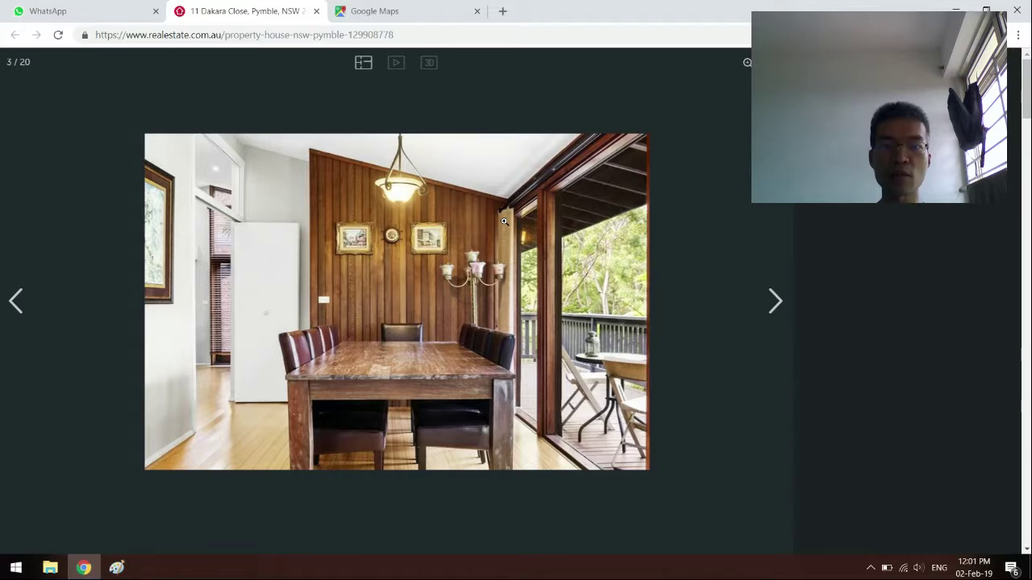
pyautogui.click(773, 301)
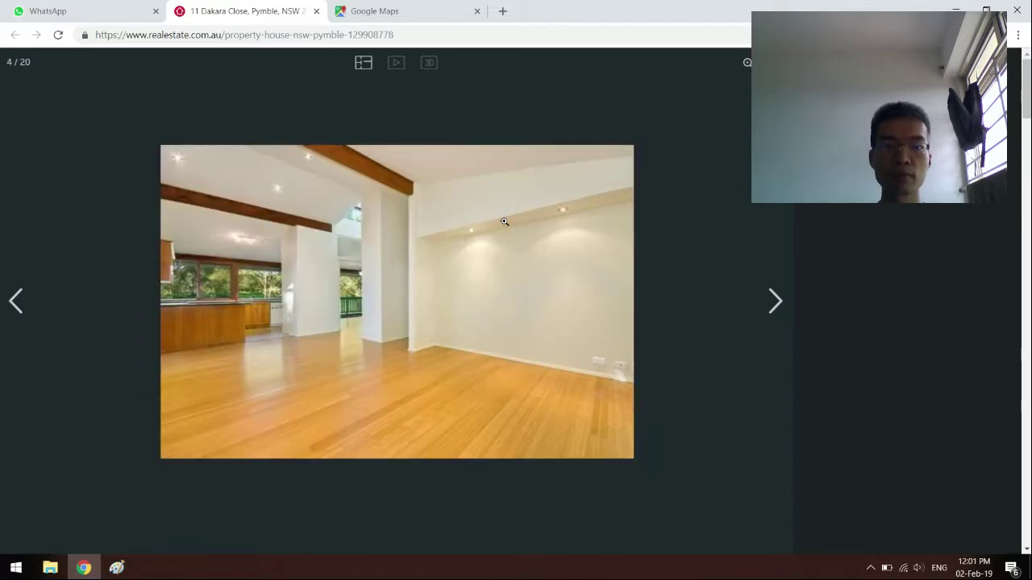
pyautogui.click(774, 300)
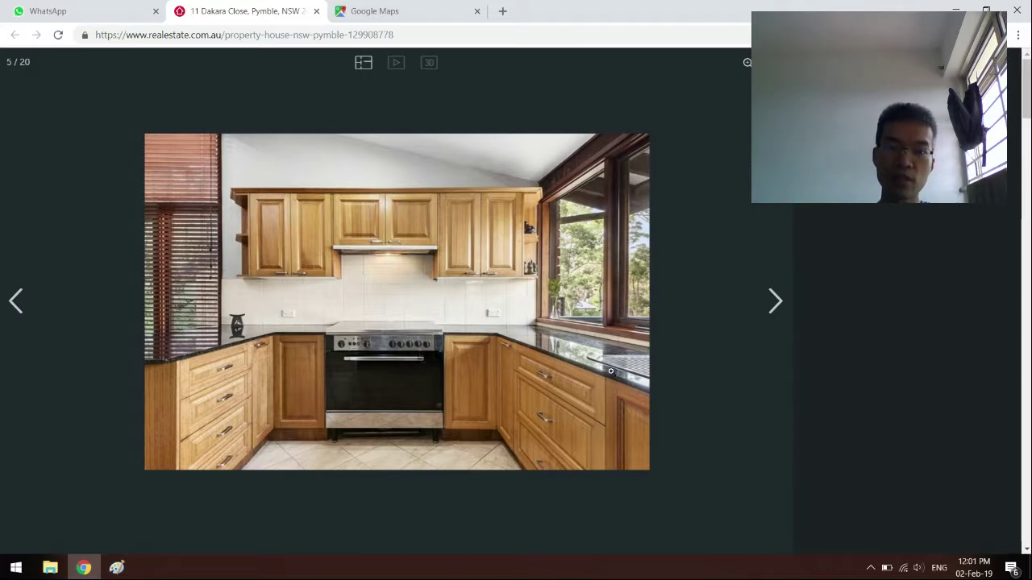
pyautogui.moveTo(610, 369)
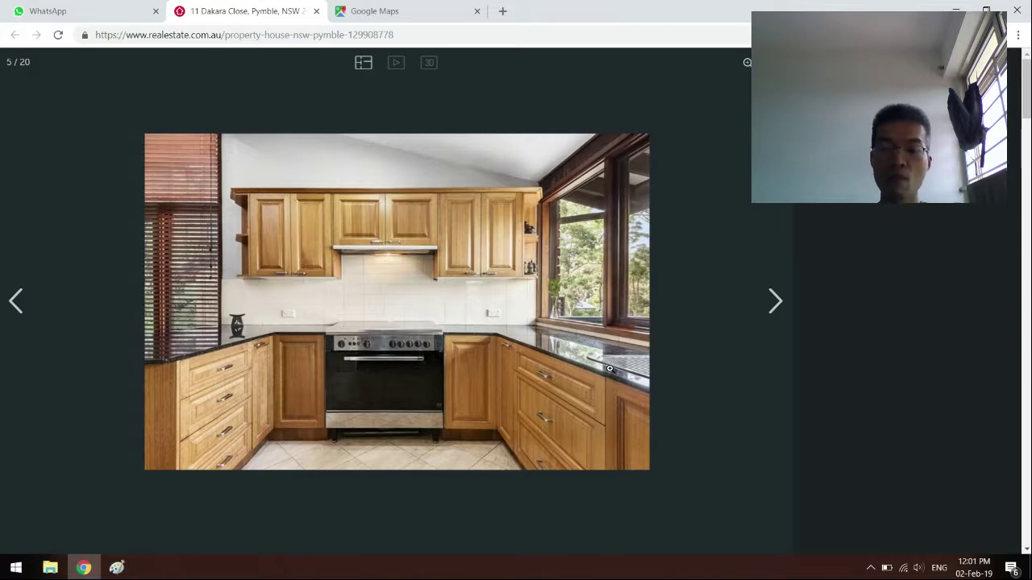
# Skim lounge, kitchen, bedroom and family room photos up to the schools list, photo 17/20.
pyautogui.click(775, 301)
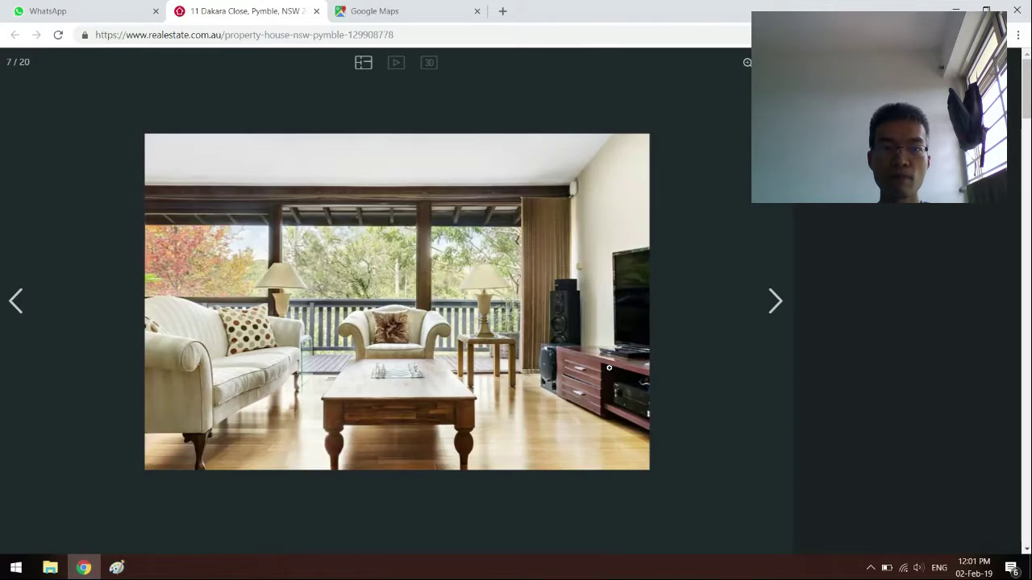
pyautogui.click(775, 300)
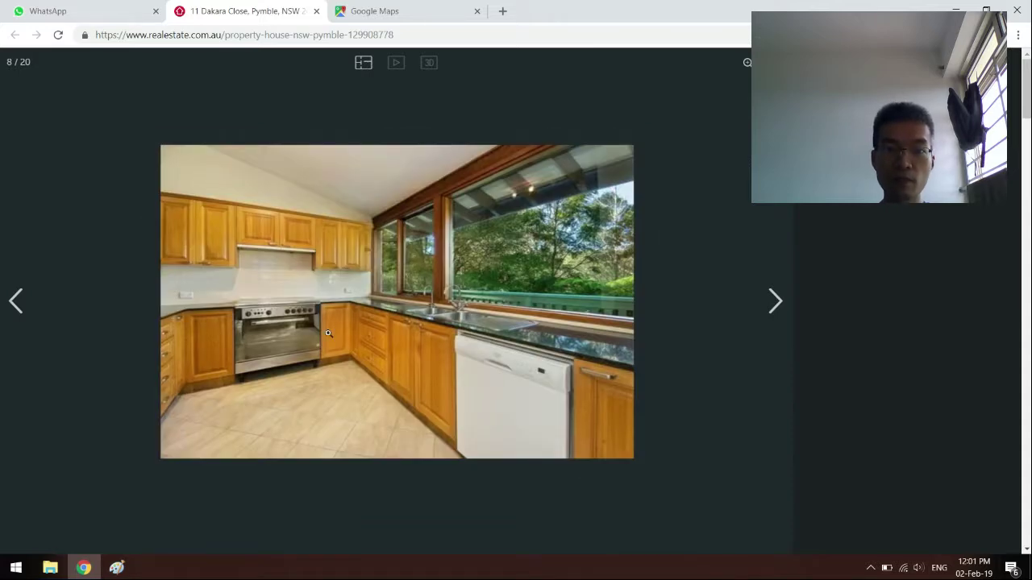
pyautogui.moveTo(429, 315)
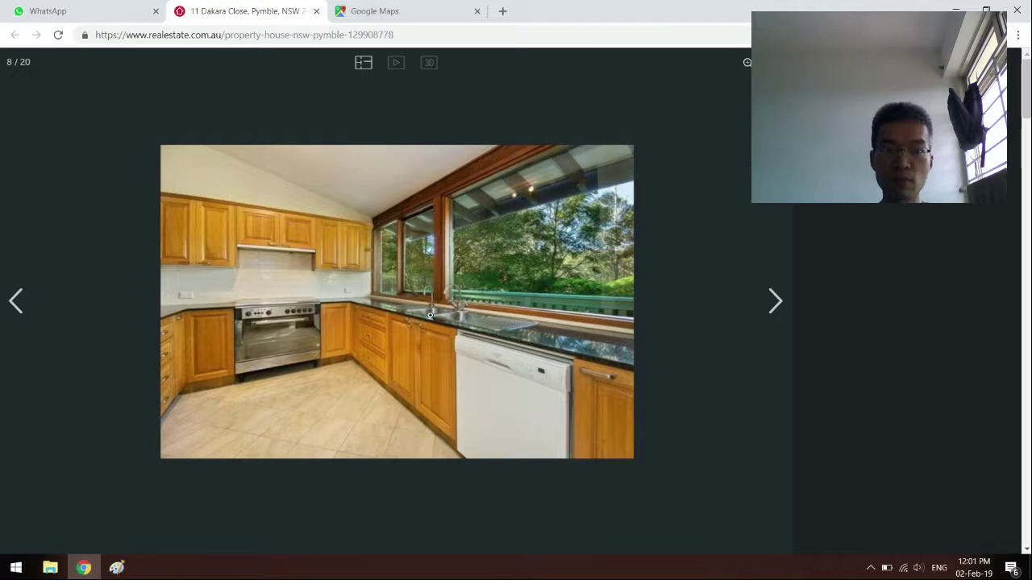
pyautogui.moveTo(473, 339)
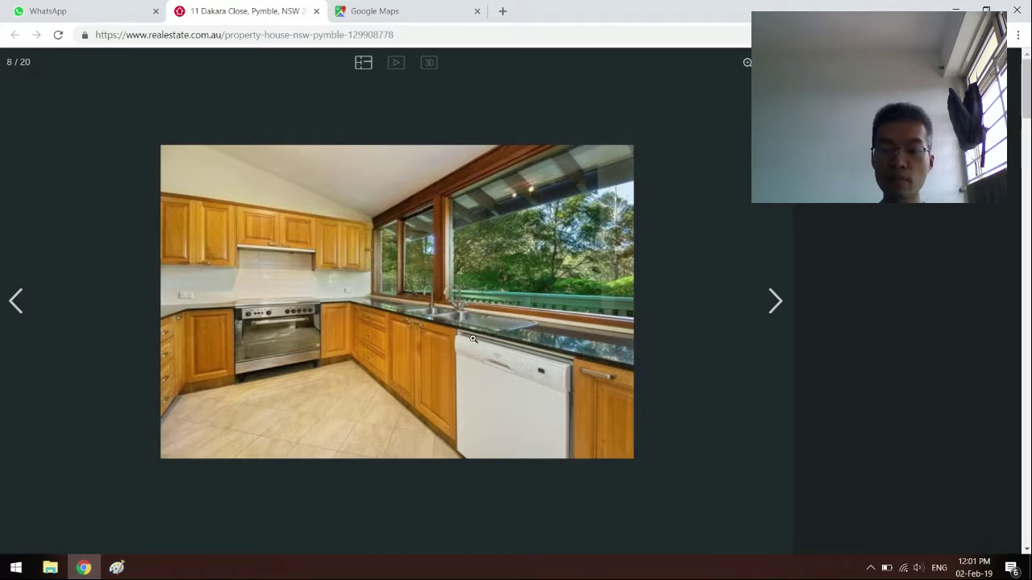
pyautogui.click(774, 301)
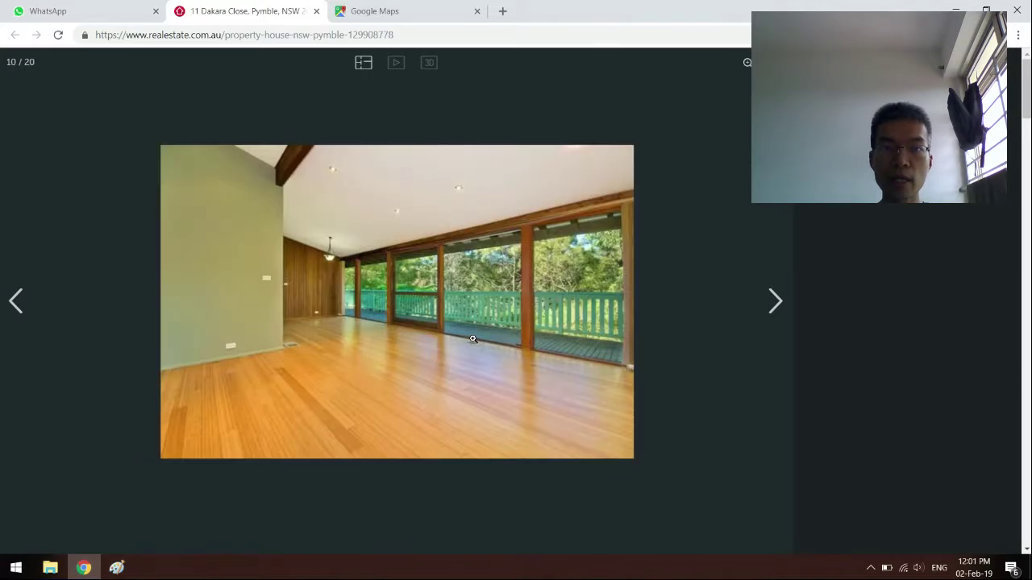
pyautogui.click(774, 301)
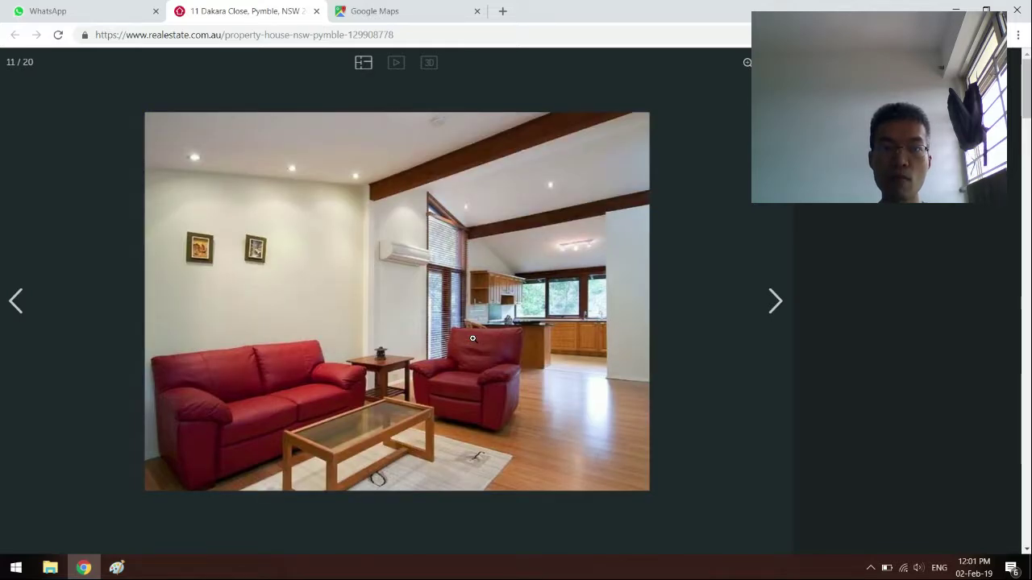
pyautogui.click(774, 301)
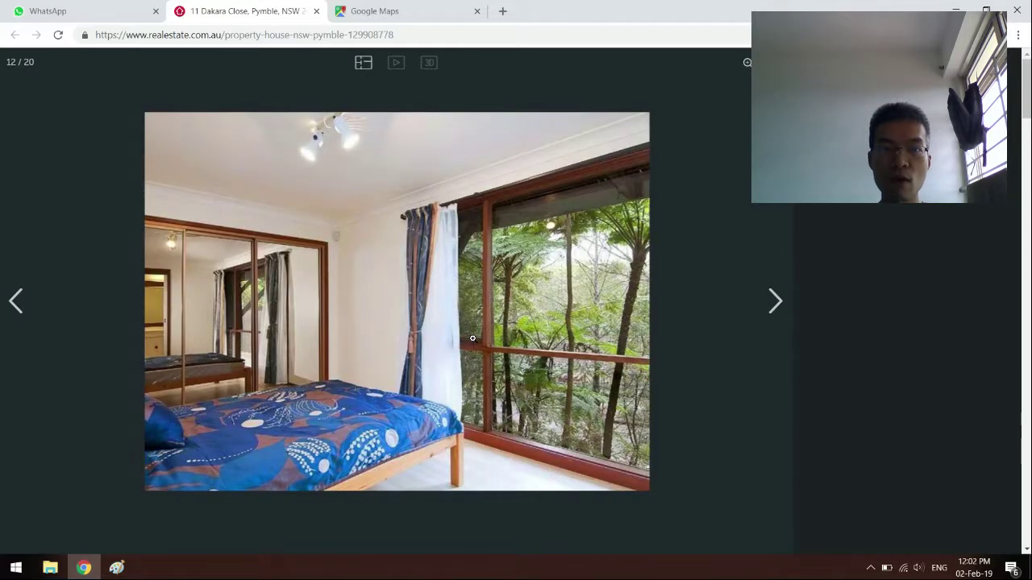
pyautogui.click(774, 300)
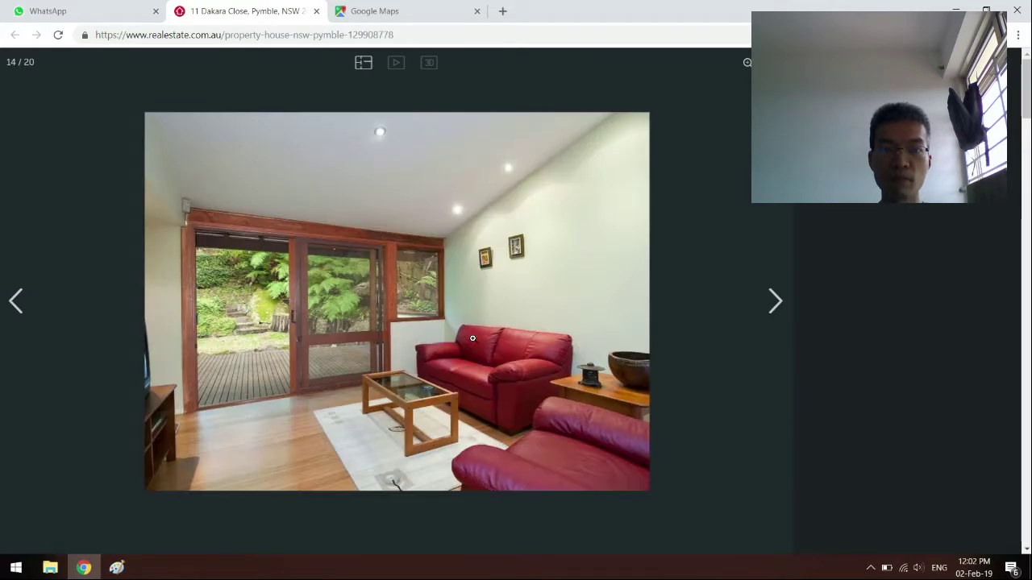
pyautogui.click(773, 301)
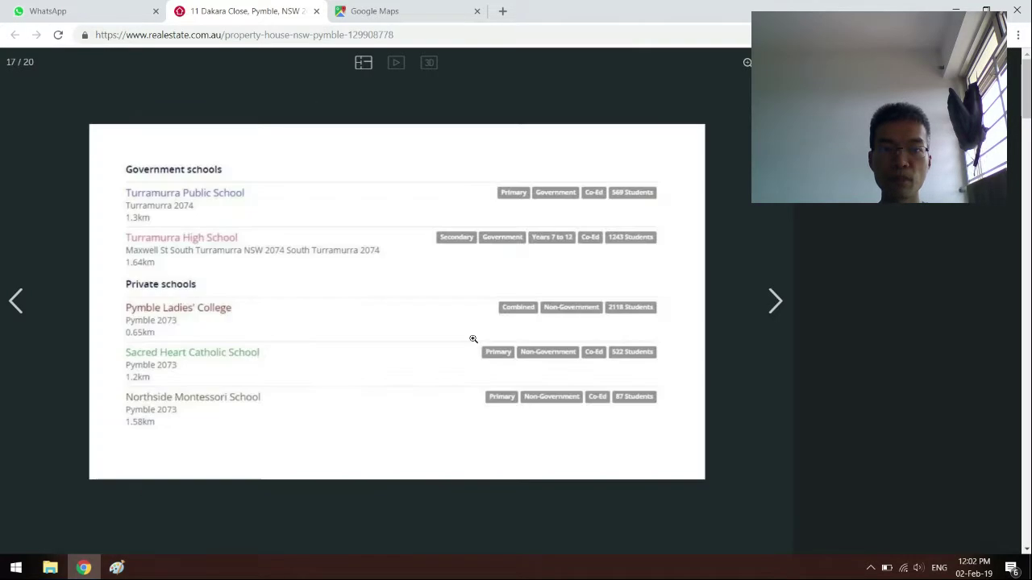
# View the floor plan, photo 19/20, then move on from the gallery.
pyautogui.click(775, 301)
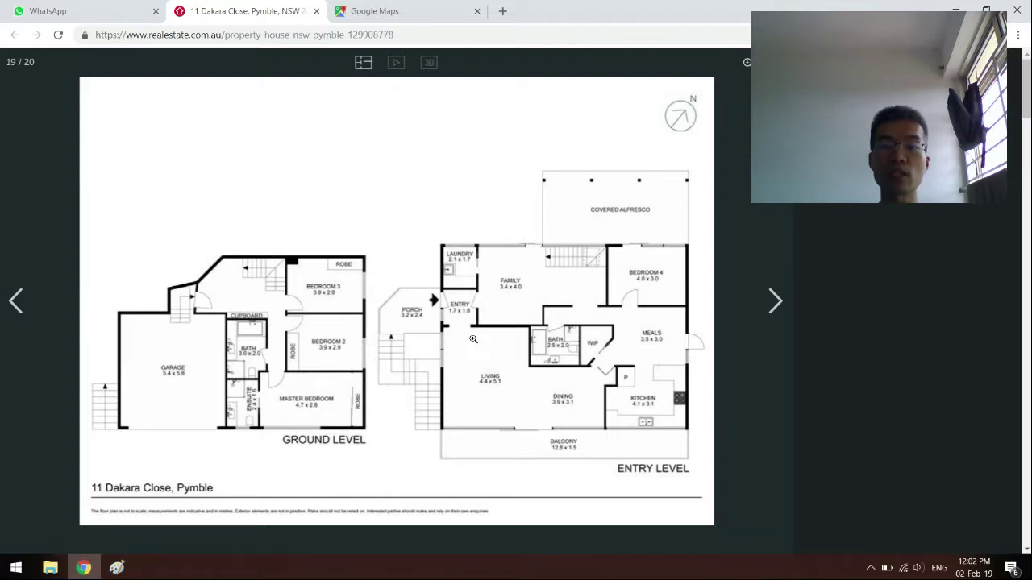
pyautogui.moveTo(443, 284)
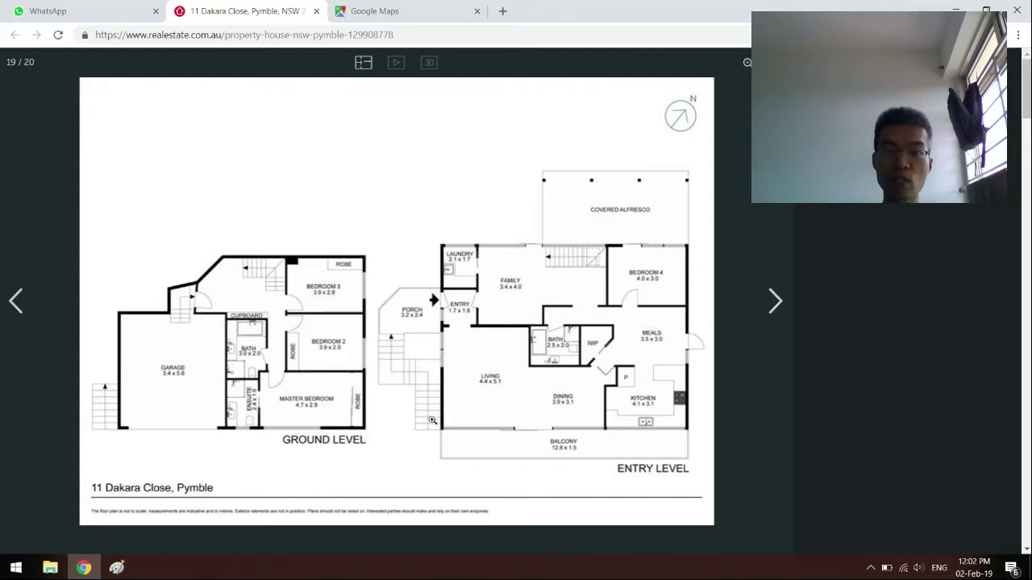
pyautogui.moveTo(702, 278)
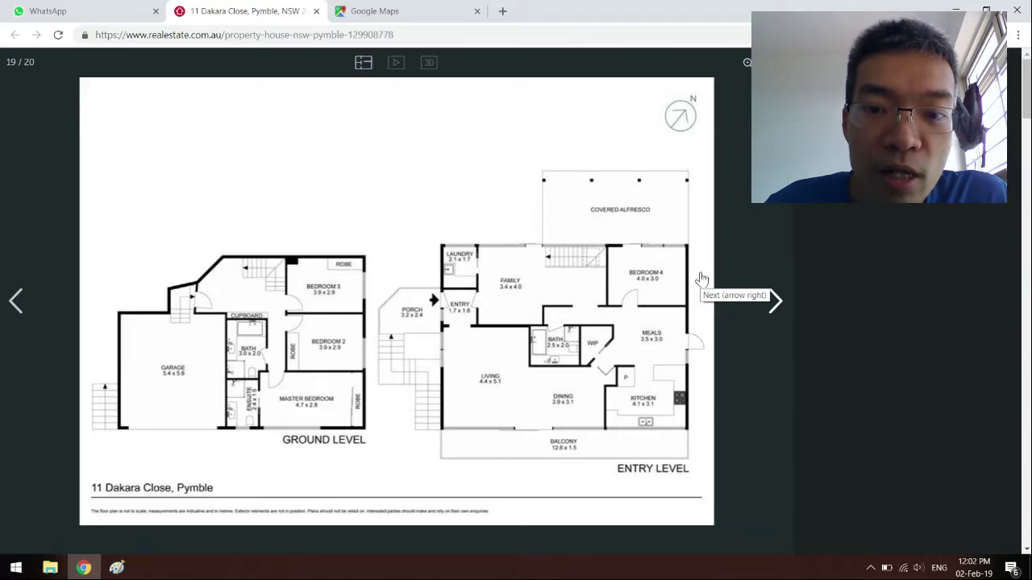
pyautogui.click(373, 11)
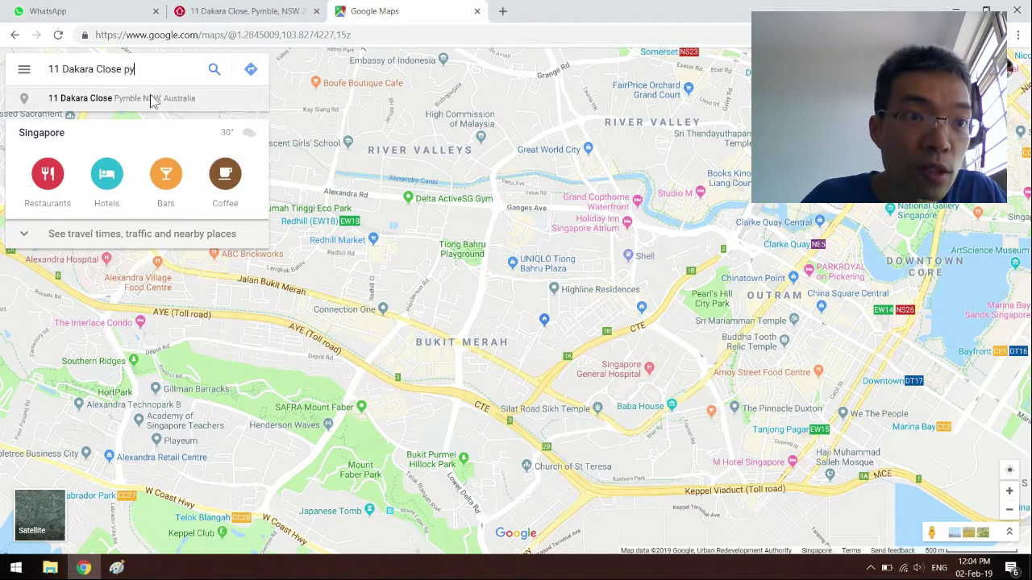
pyautogui.click(80, 98)
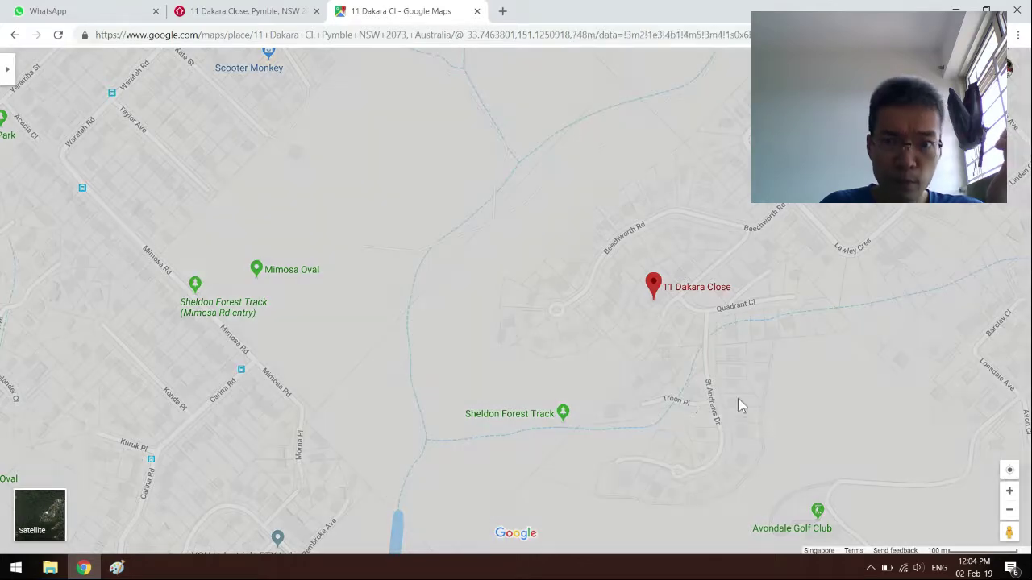
# Switch to satellite view and zoom out to show Pymble and the golf course.
pyautogui.click(41, 514)
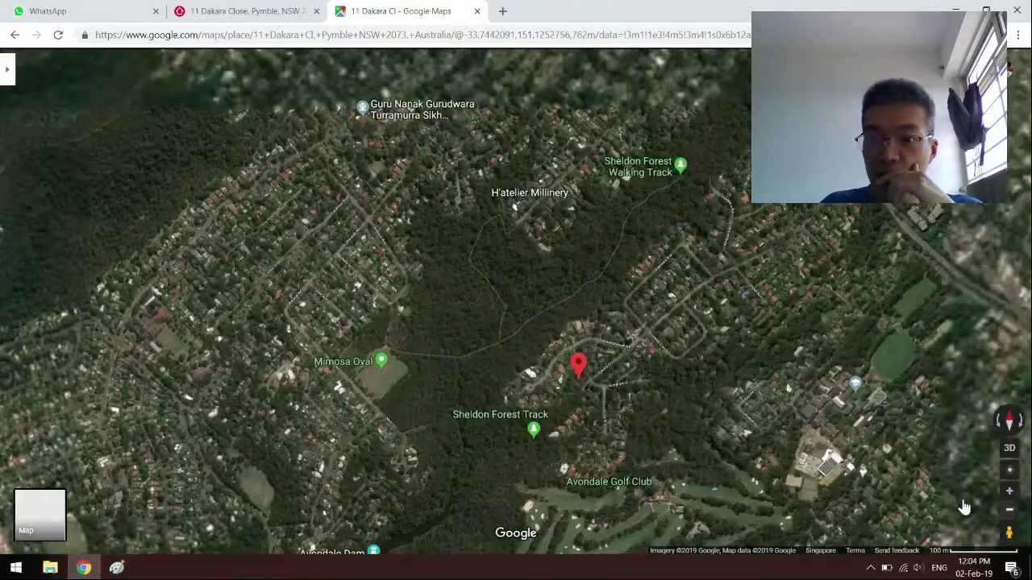
pyautogui.scroll(-3)
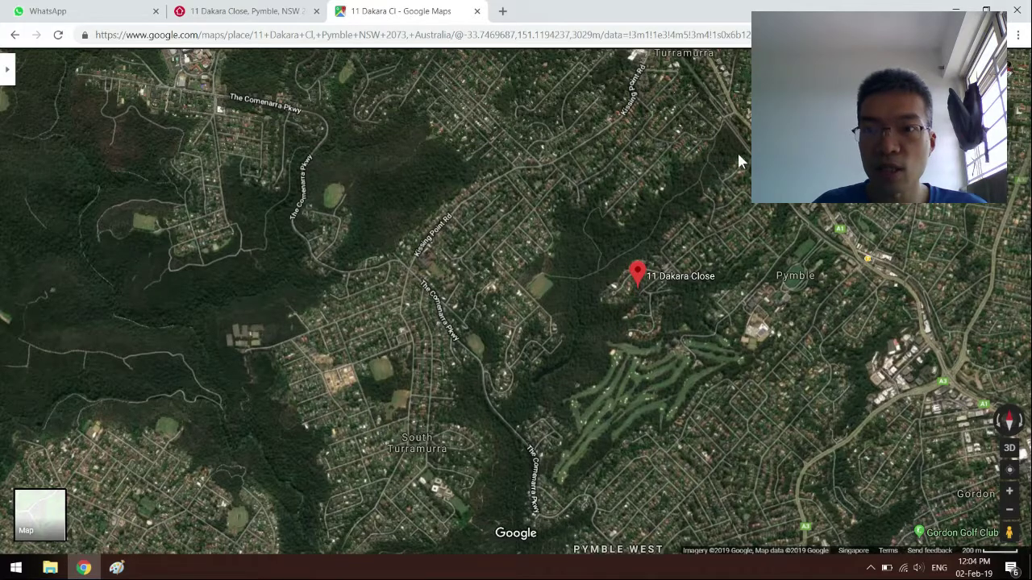
pyautogui.moveTo(565, 223)
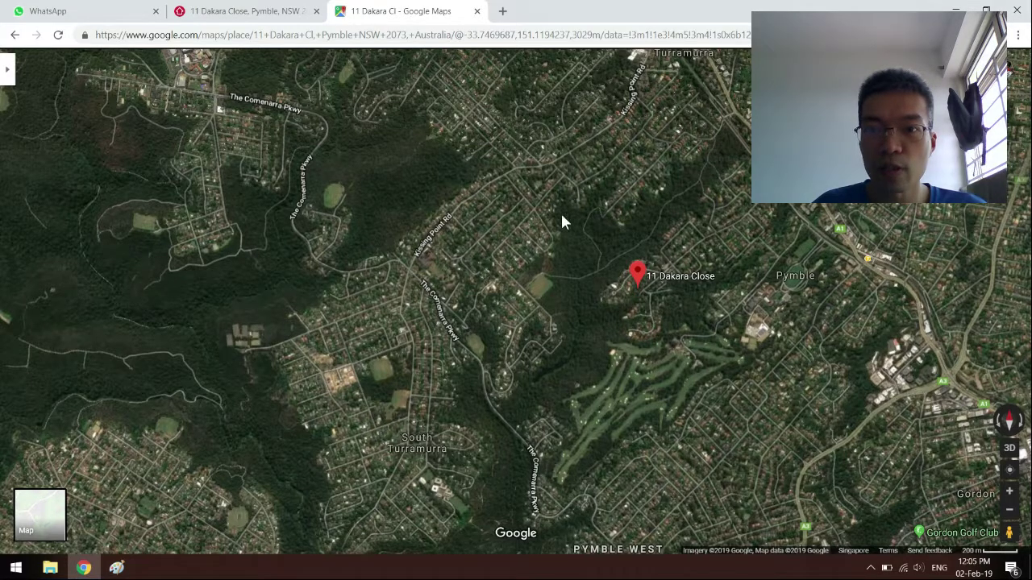
pyautogui.moveTo(614, 280)
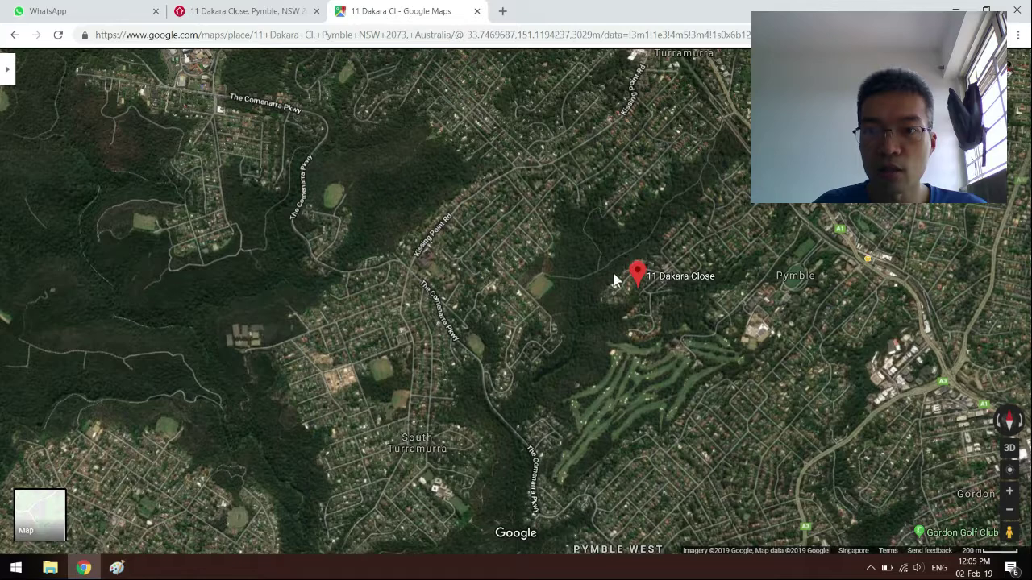